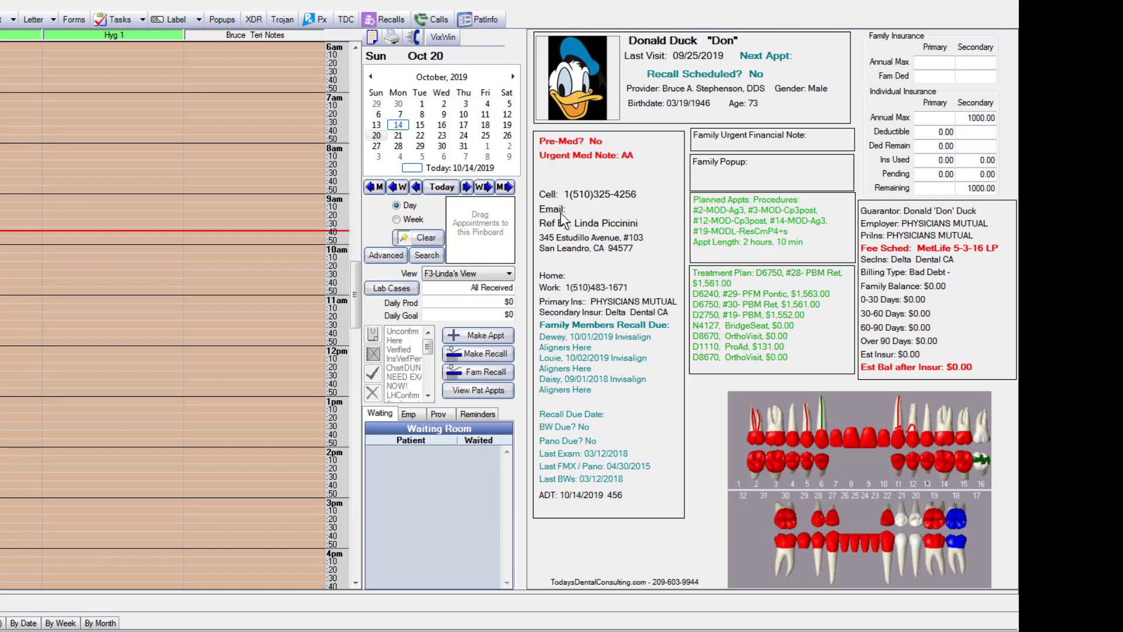
mouse_move(588, 303)
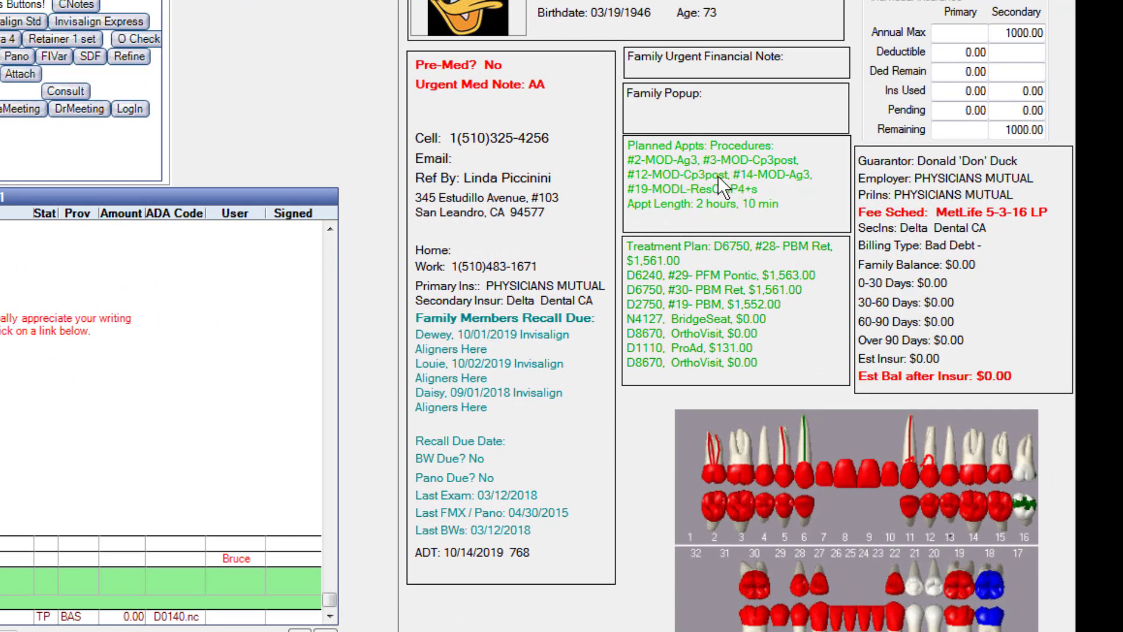
mouse_move(725, 195)
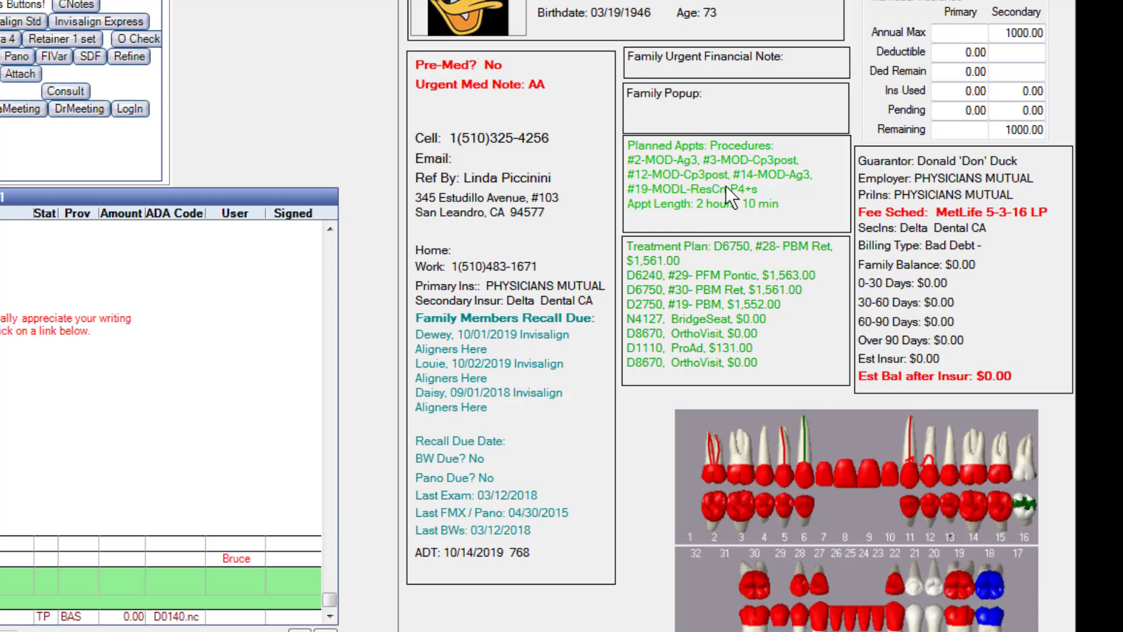